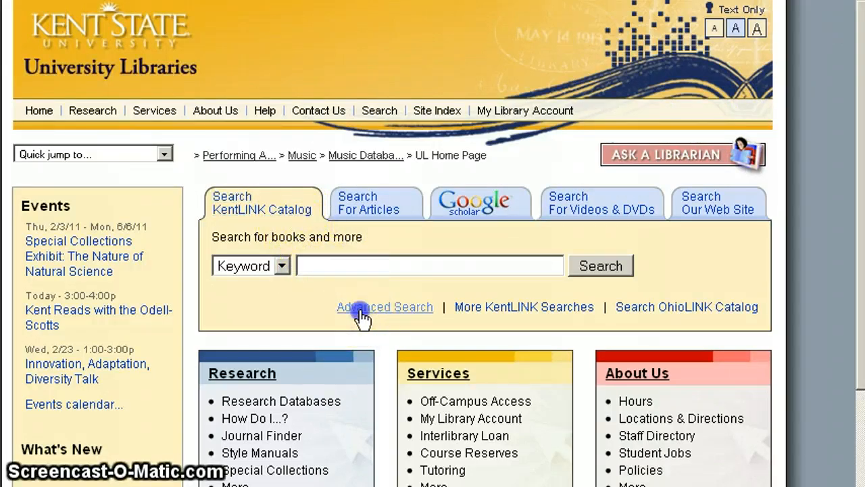
- Reach the Advanced keyword search form and reveal its material type and audio limits
left_click(384, 305)
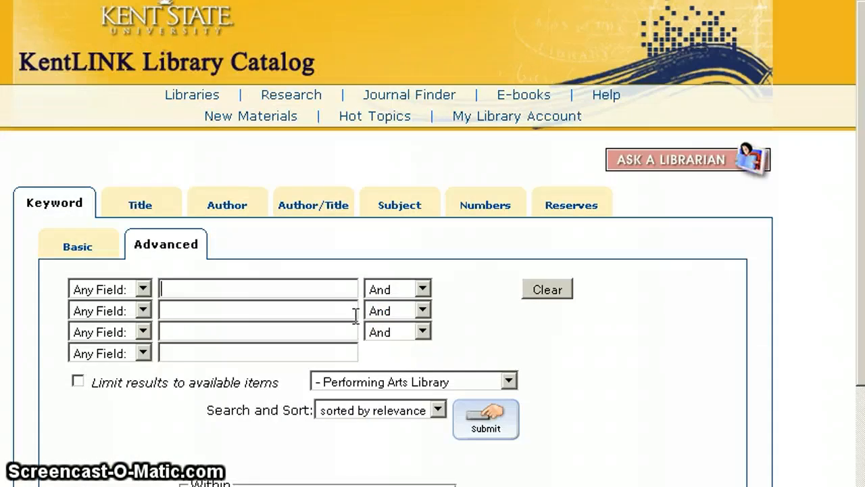
scroll("down", 3)
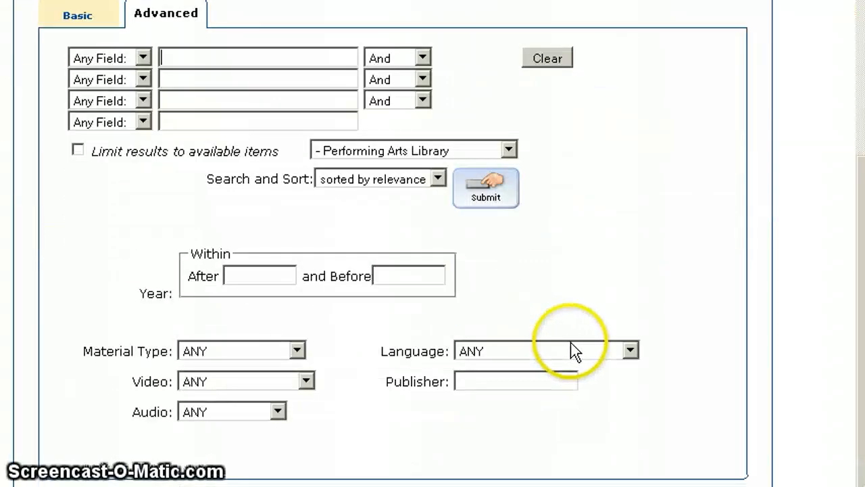
mouse_move(571, 365)
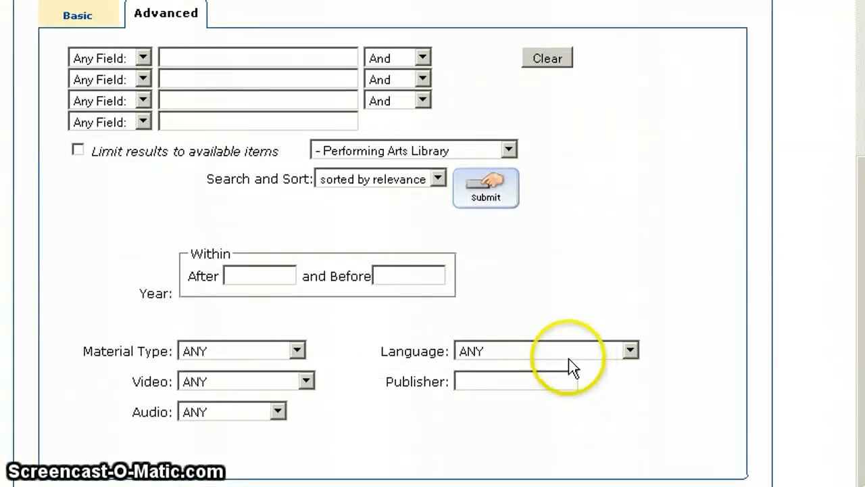
- Choose MUSIC RECORD as the material type for the search
left_click(298, 352)
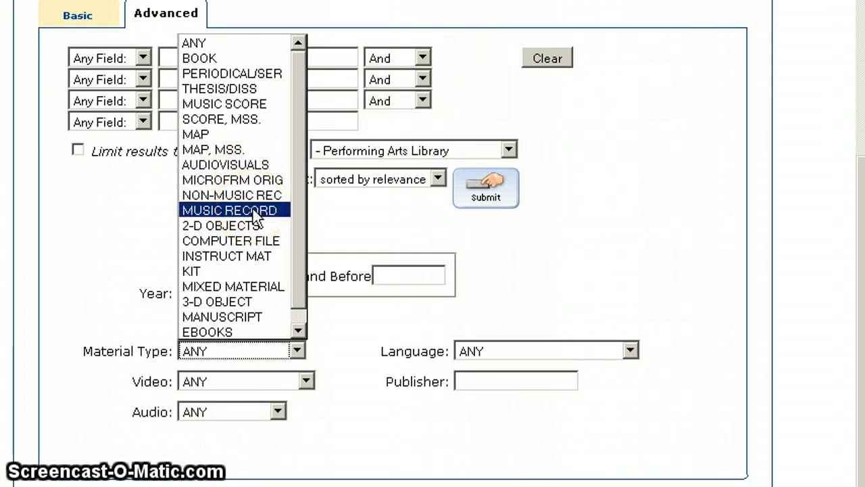
left_click(231, 209)
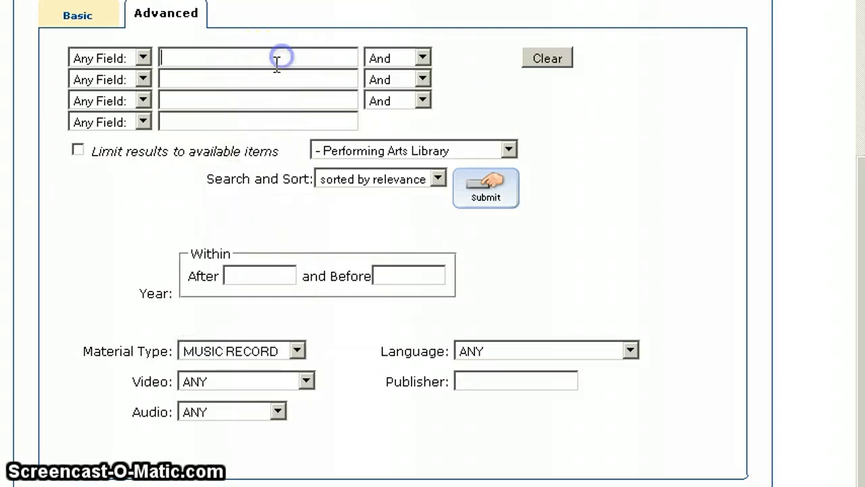
- Search Any Field for 'bach' and 'bwv 232' at the Performing Arts Library
type("bach")
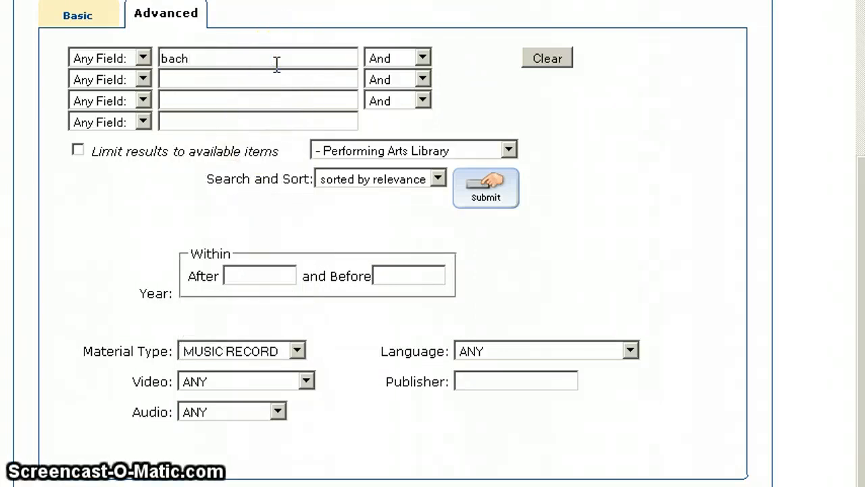
type("b")
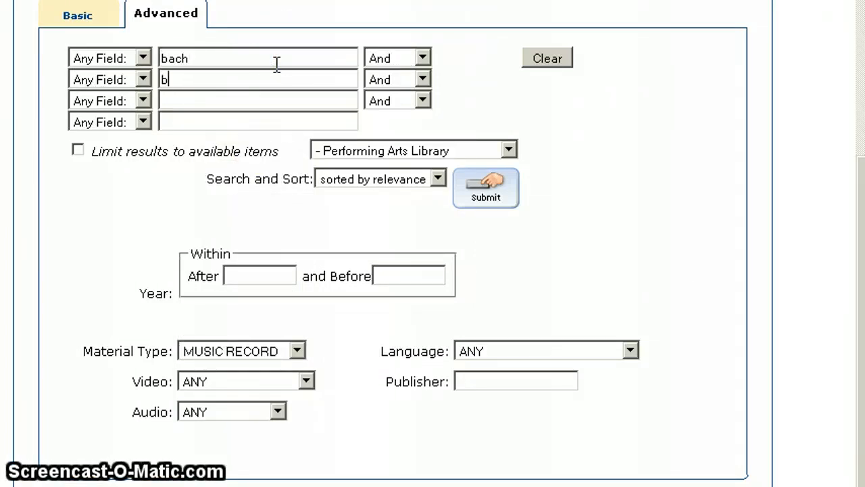
type("wv")
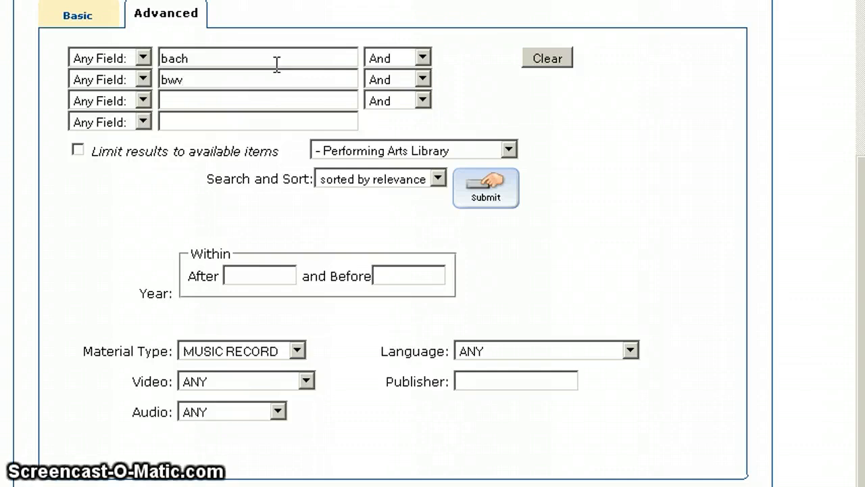
type("232")
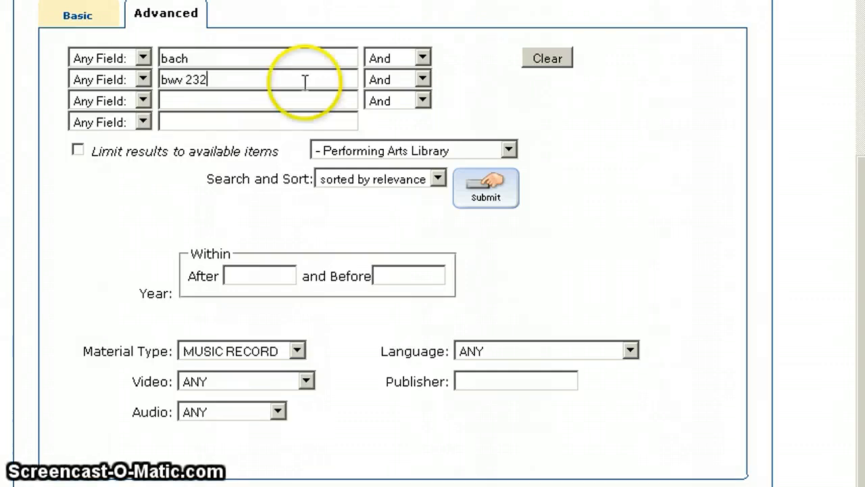
left_click(509, 149)
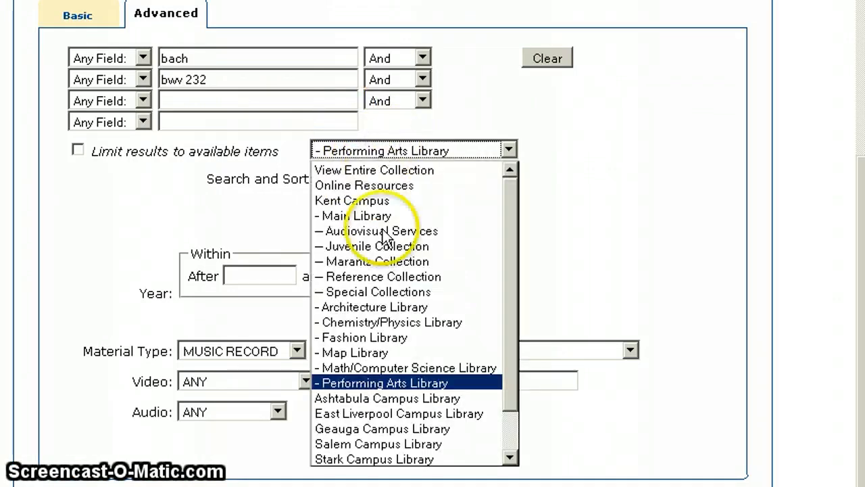
left_click(384, 383)
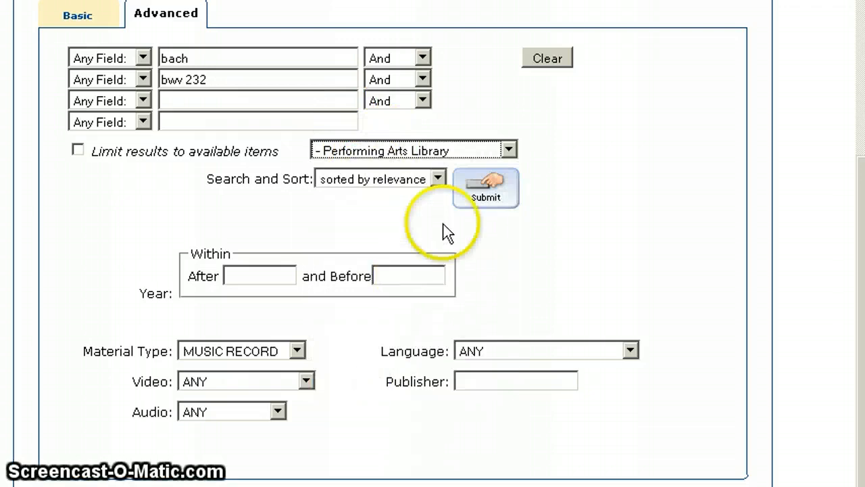
mouse_move(460, 235)
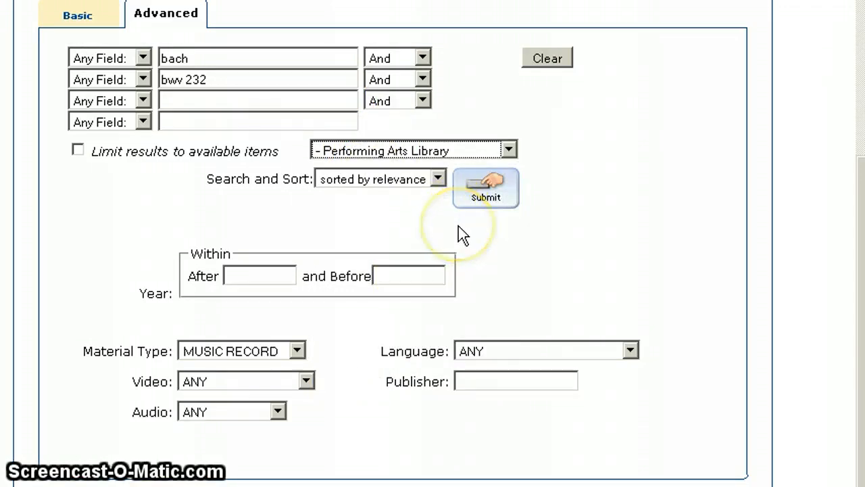
mouse_move(281, 391)
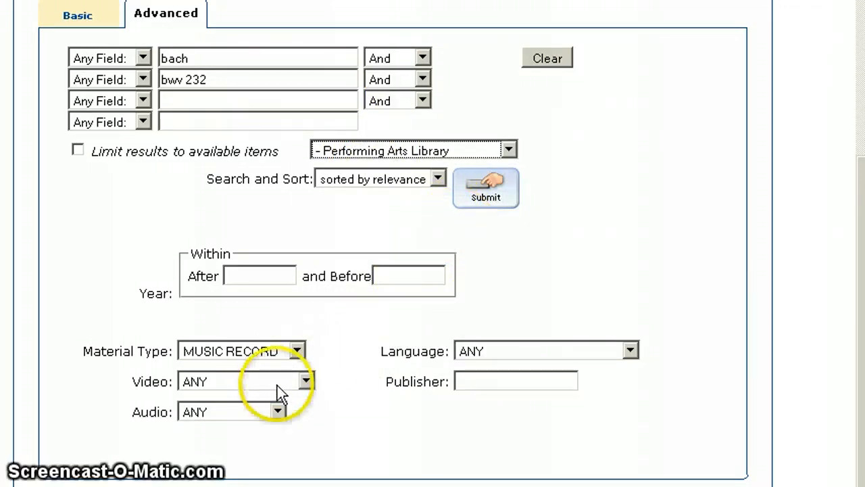
left_click(486, 188)
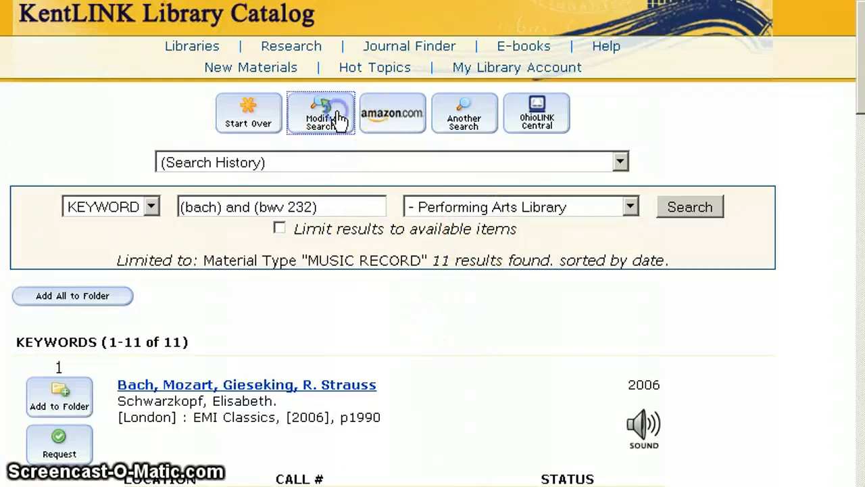
- Refine the search with the Audio limit set to CD, yielding 9 results
left_click(320, 113)
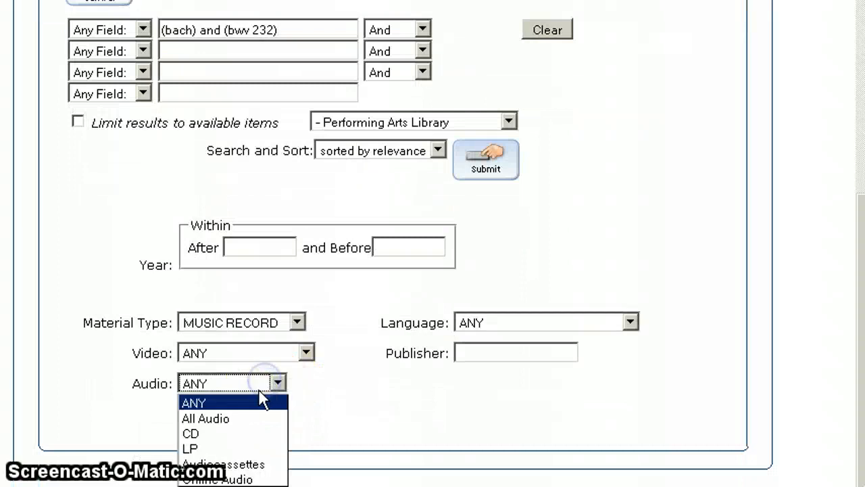
left_click(190, 432)
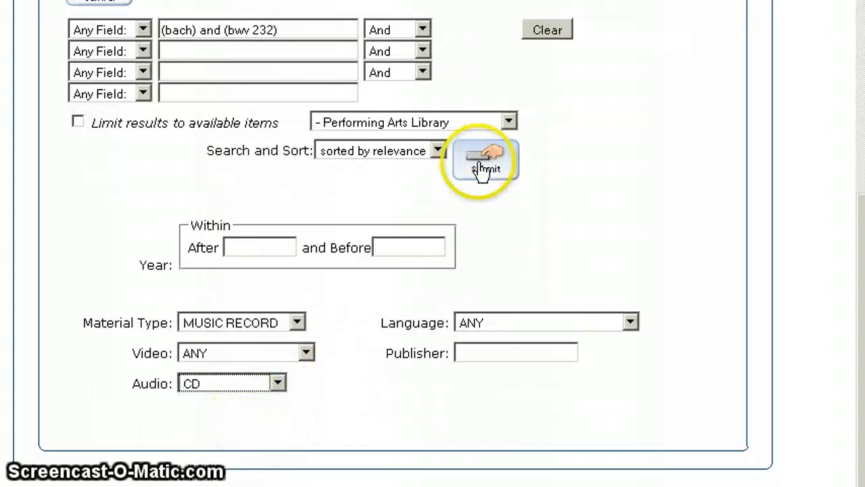
left_click(484, 161)
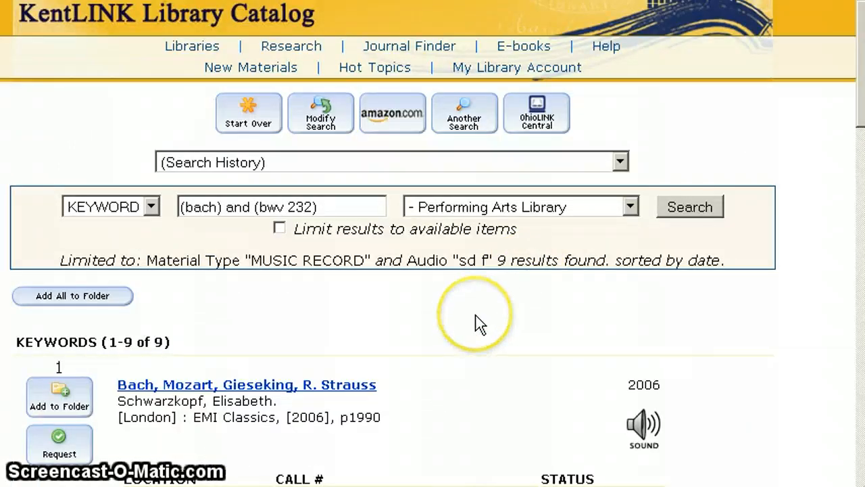
scroll("down", 3)
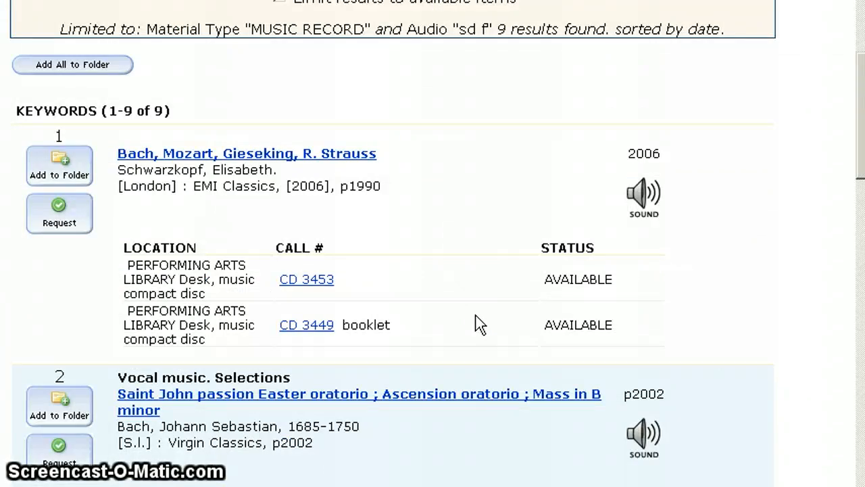
mouse_move(341, 279)
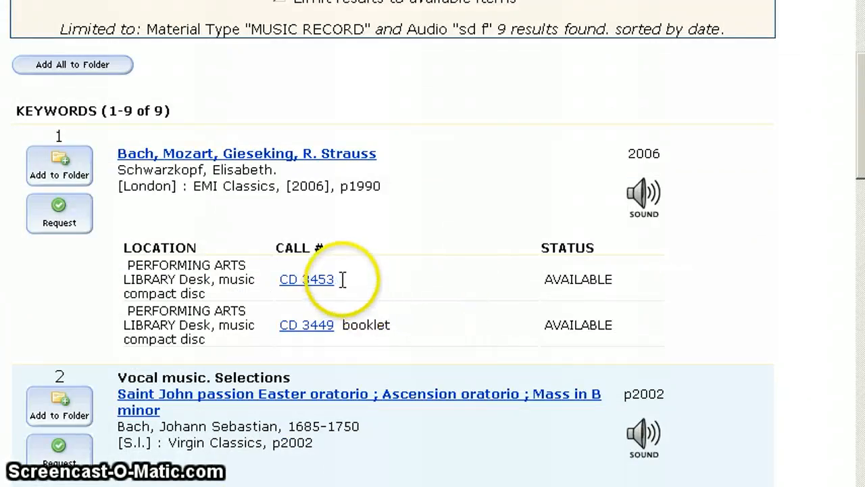
double_click(305, 279)
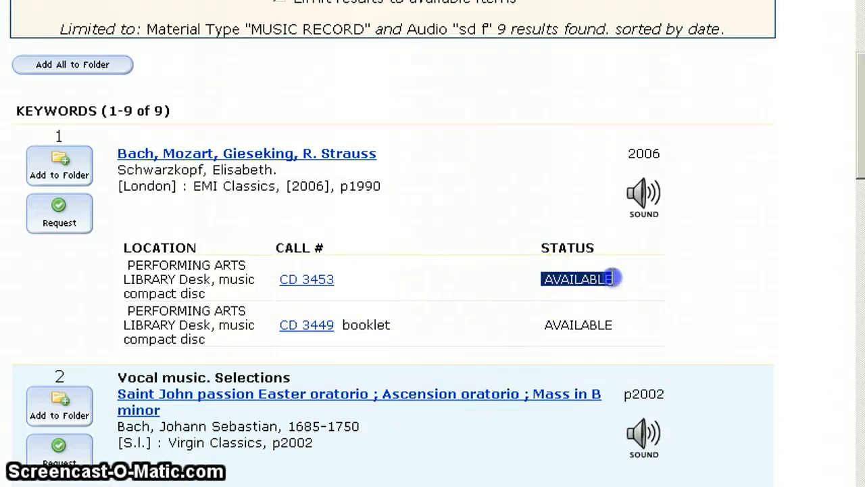
mouse_move(392, 359)
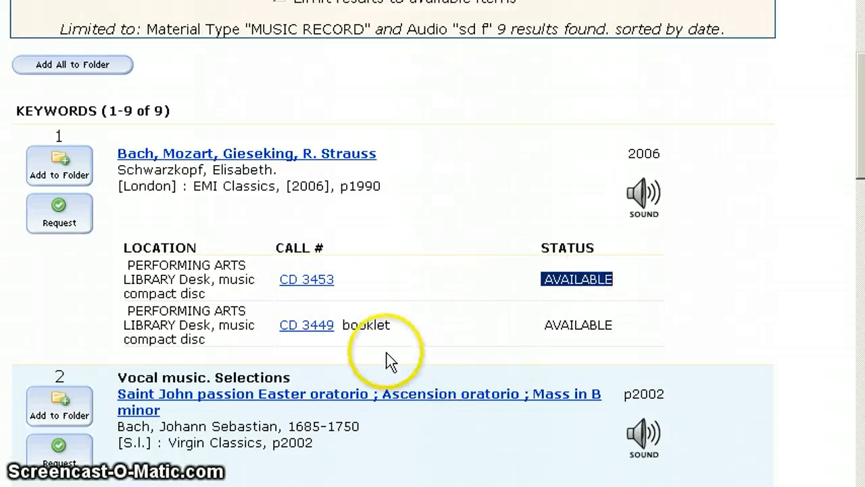
mouse_move(554, 395)
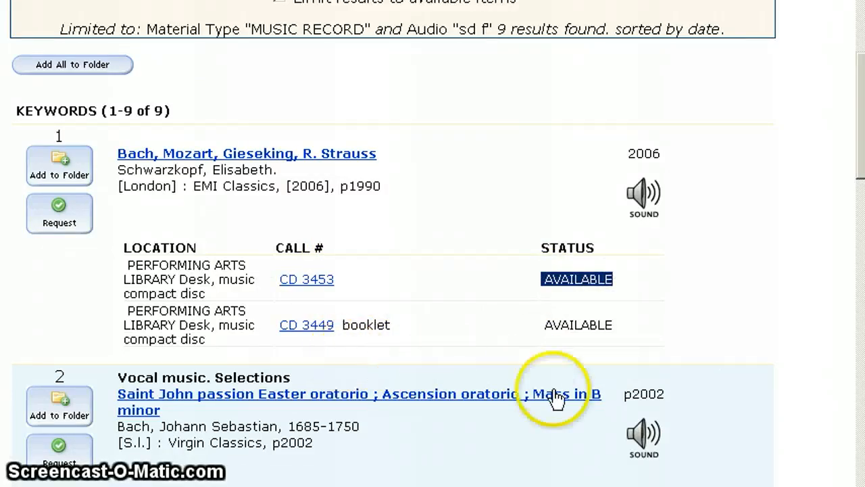
mouse_move(643, 435)
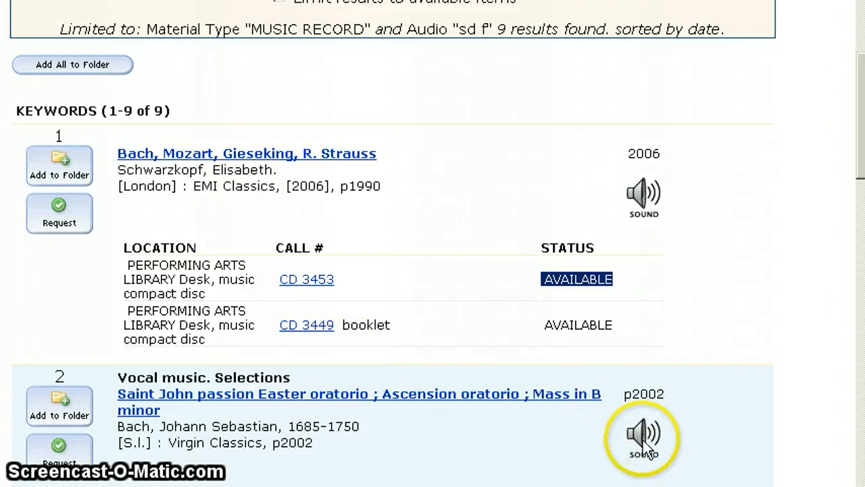
mouse_move(602, 466)
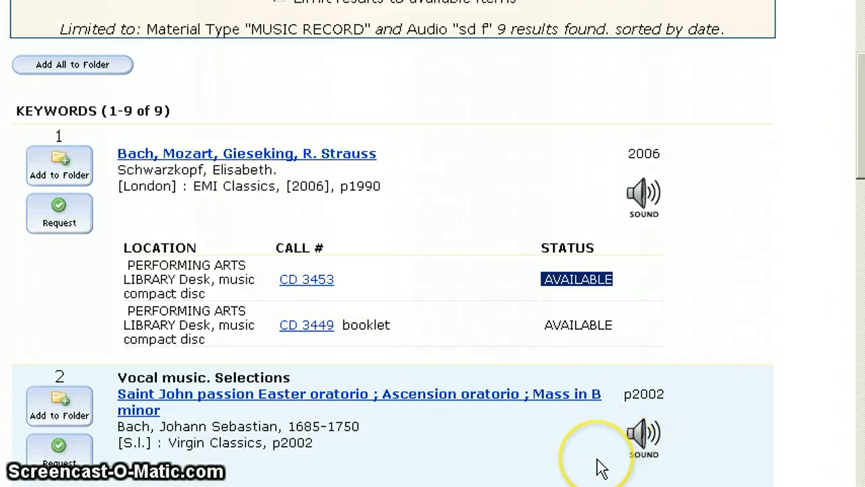
mouse_move(574, 476)
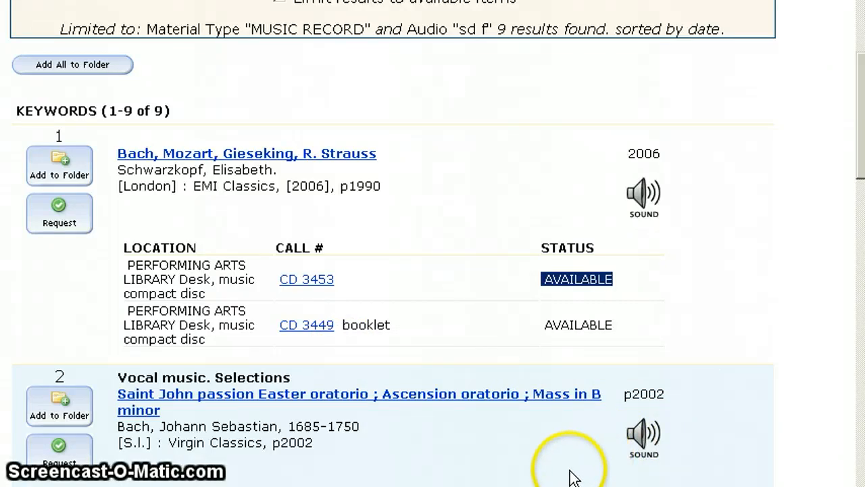